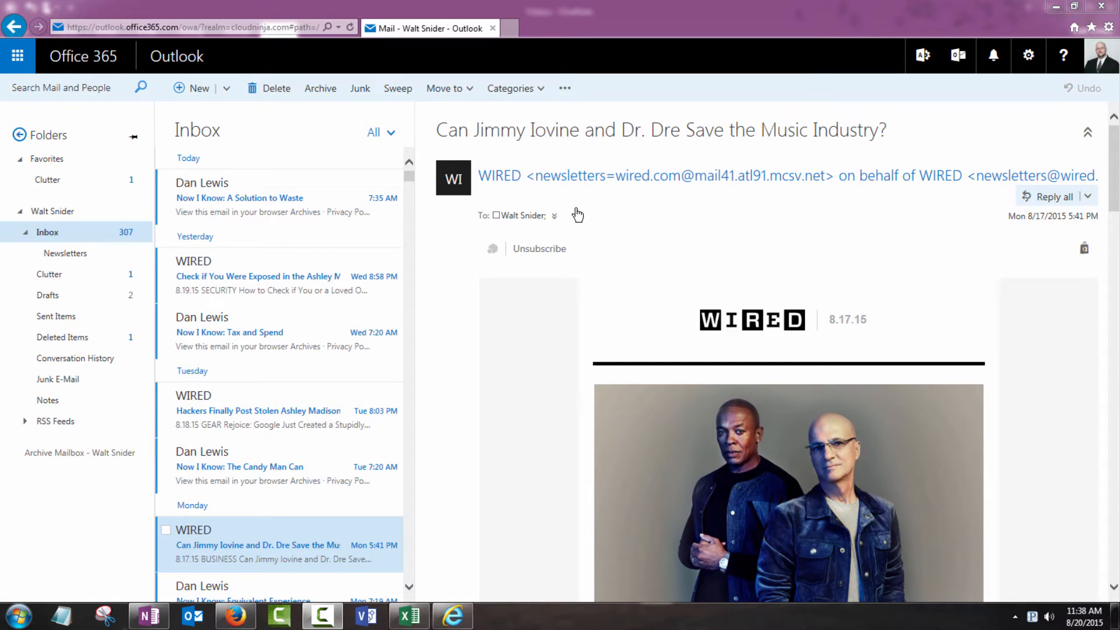
pyautogui.moveTo(258, 537)
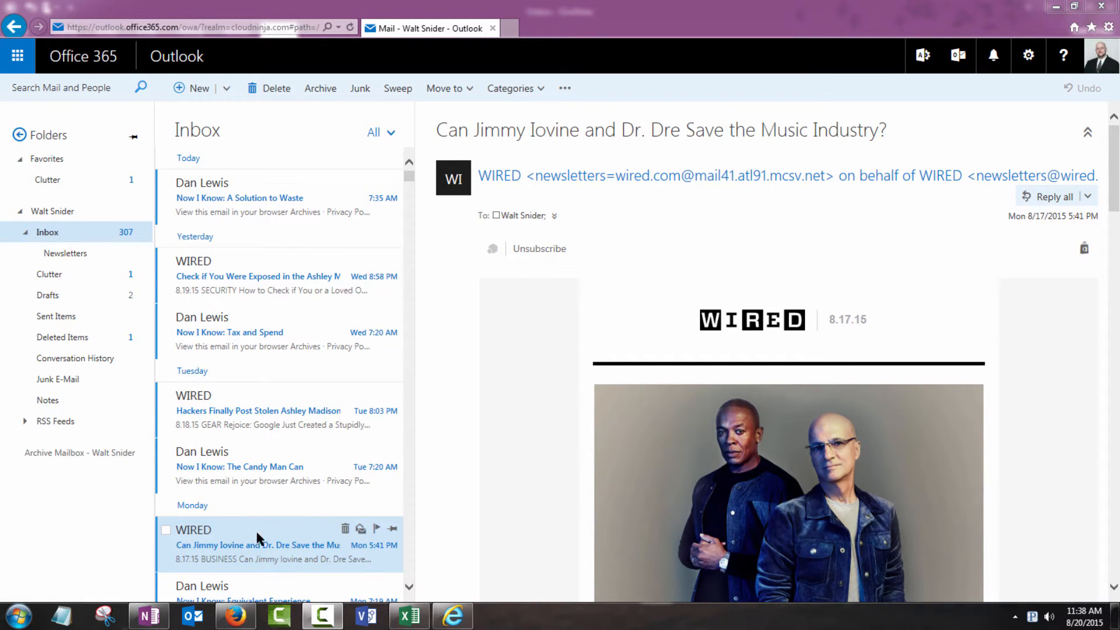
pyautogui.moveTo(270, 546)
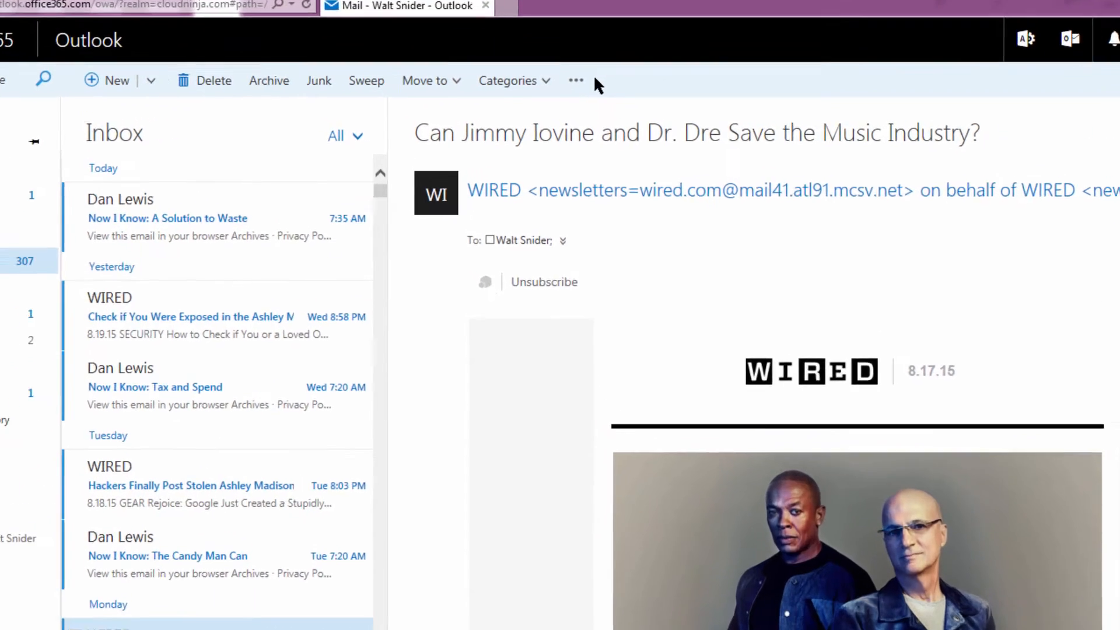
# - Start a new inbox rule from the WIRED message's More commands menu
pyautogui.click(576, 80)
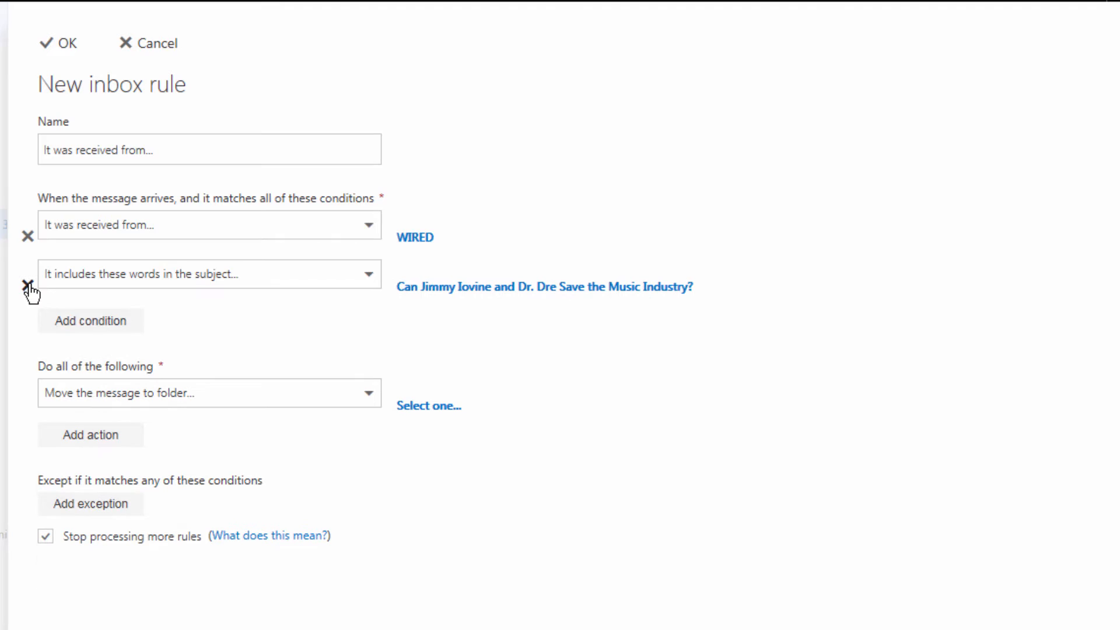
# - Remove the subject-words condition so the rule matches only mail from WIRED
pyautogui.click(28, 285)
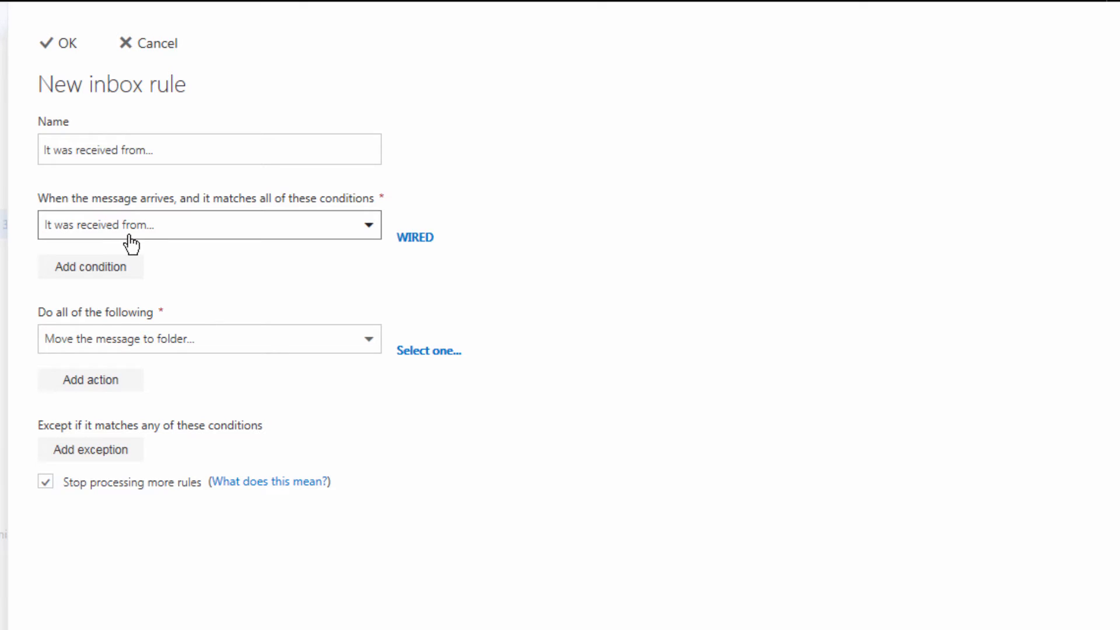
pyautogui.moveTo(428, 253)
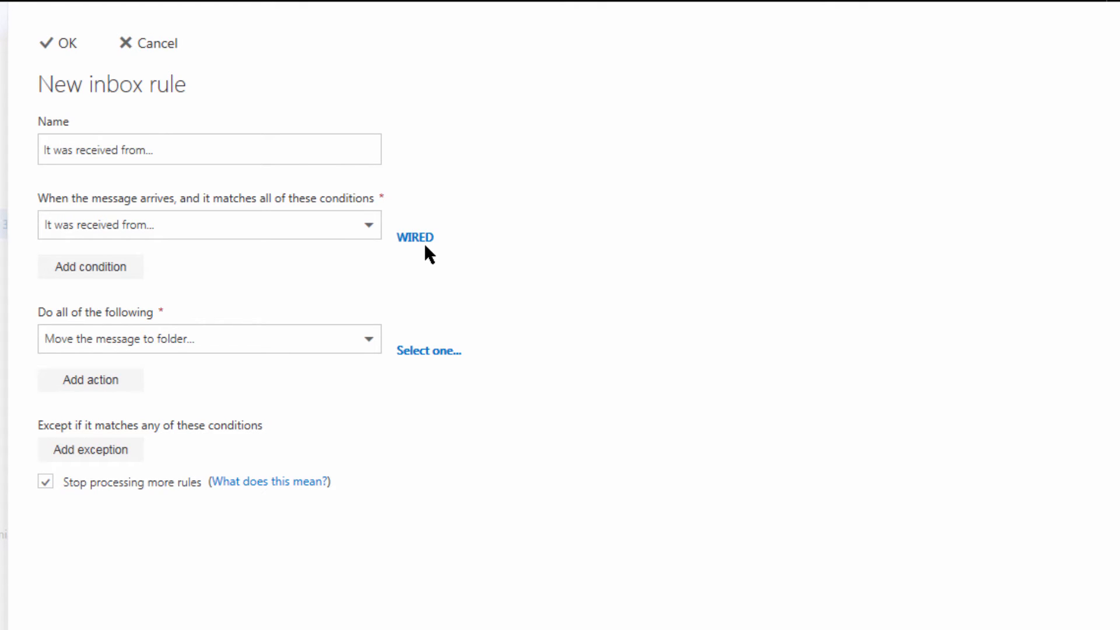
pyautogui.moveTo(401, 358)
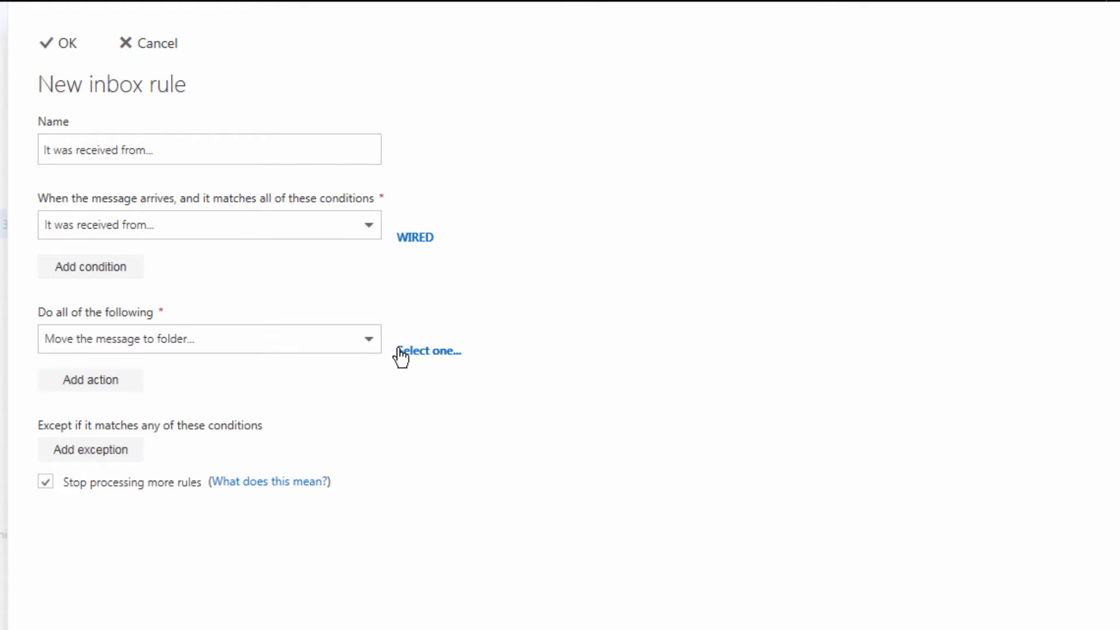
# - Set the rule's move-to-folder destination to Newsletters
pyautogui.click(428, 350)
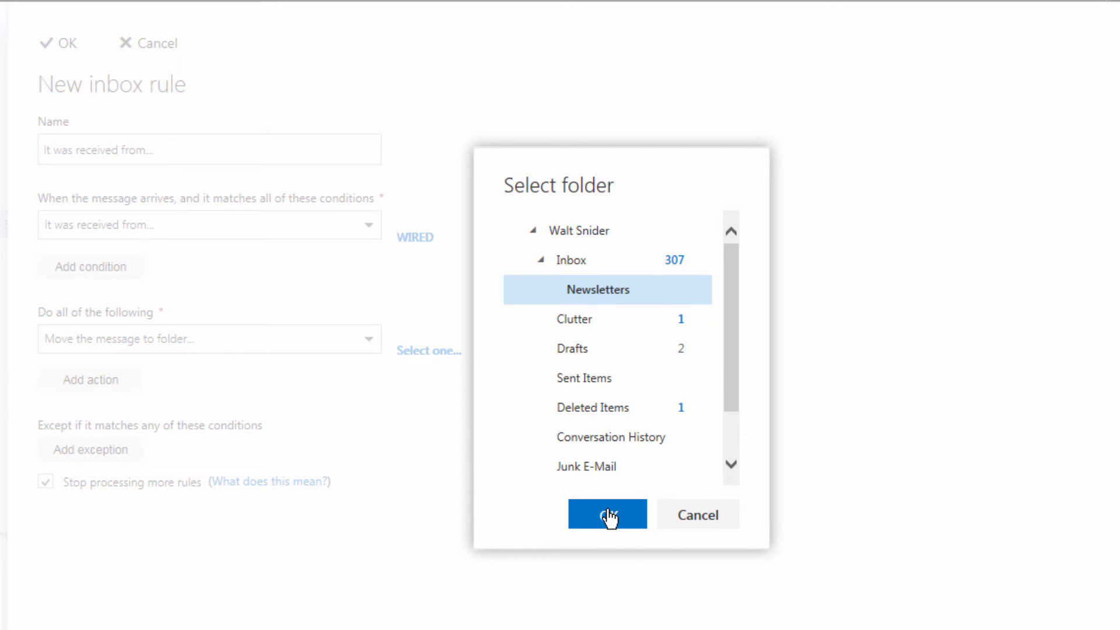
pyautogui.click(607, 513)
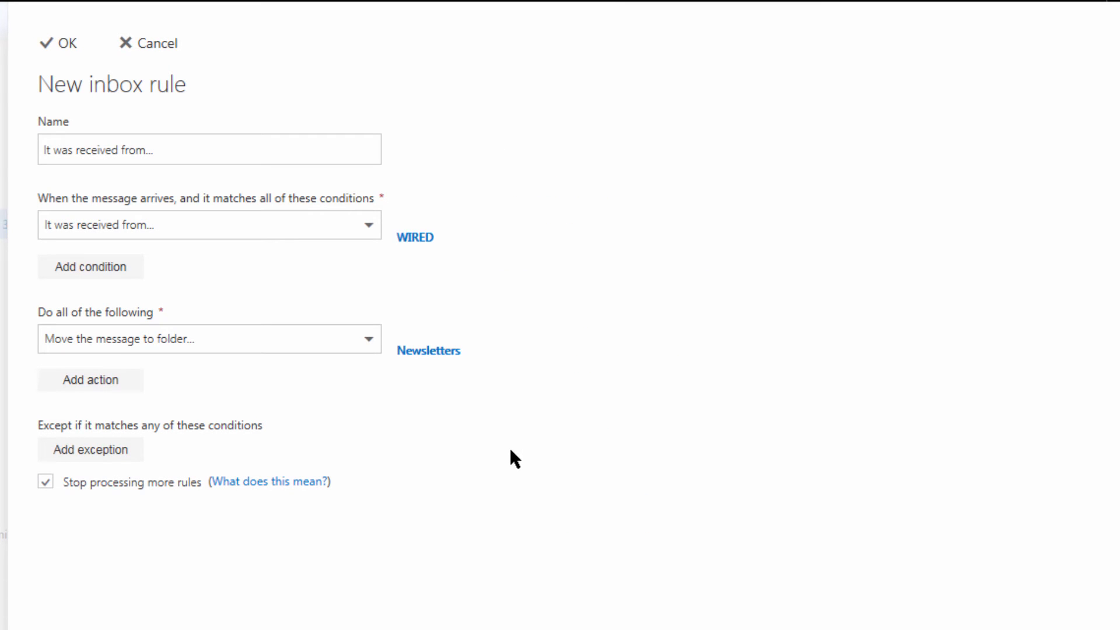
pyautogui.moveTo(435, 278)
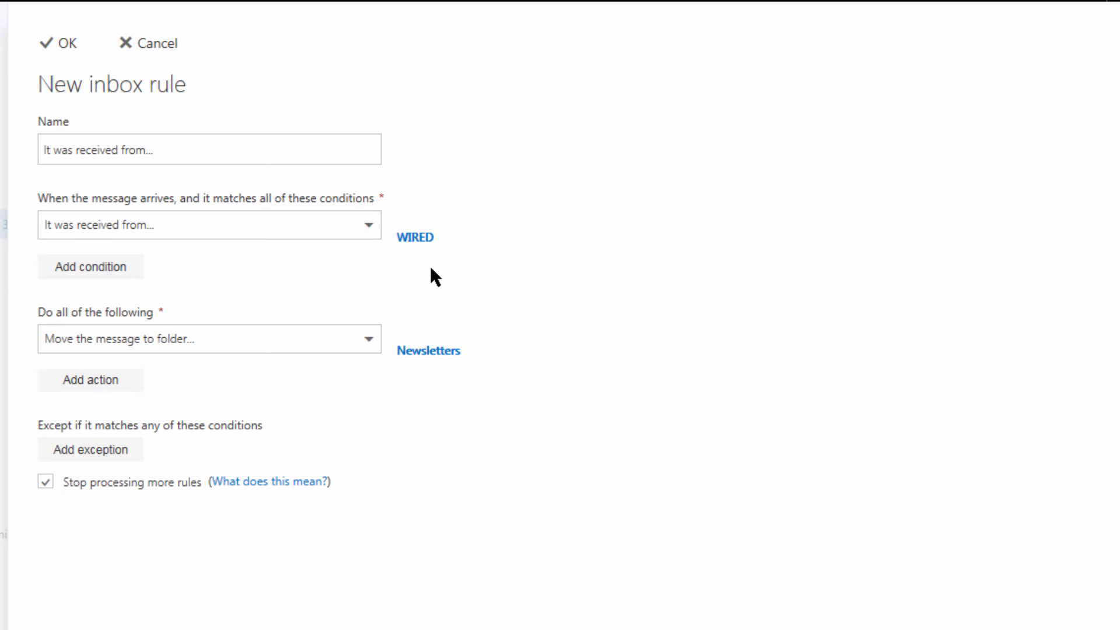
pyautogui.moveTo(283, 351)
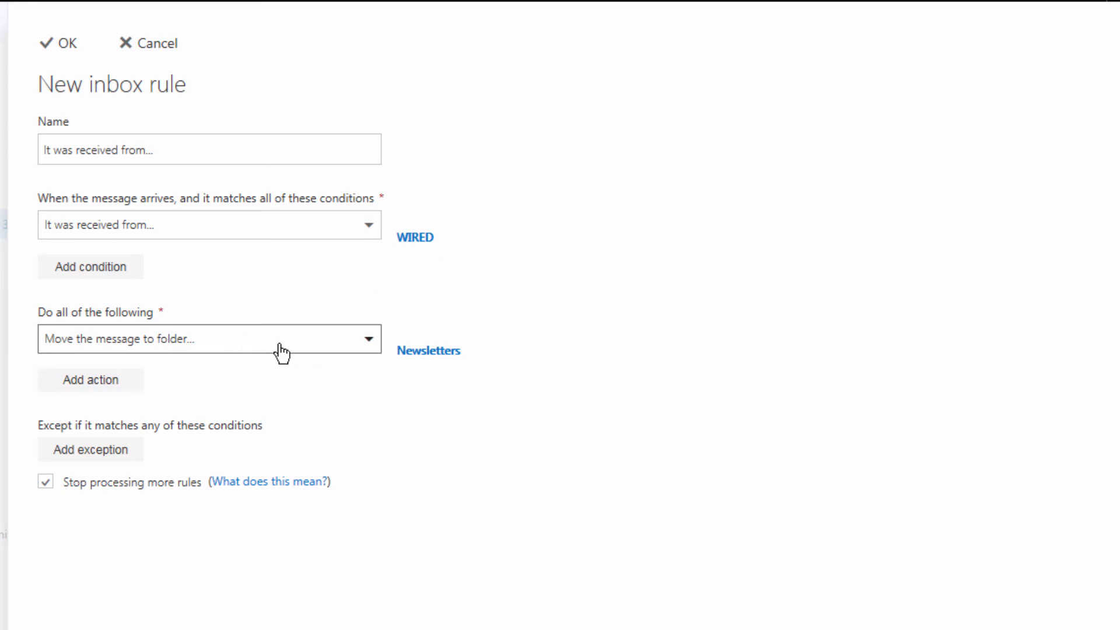
pyautogui.moveTo(425, 368)
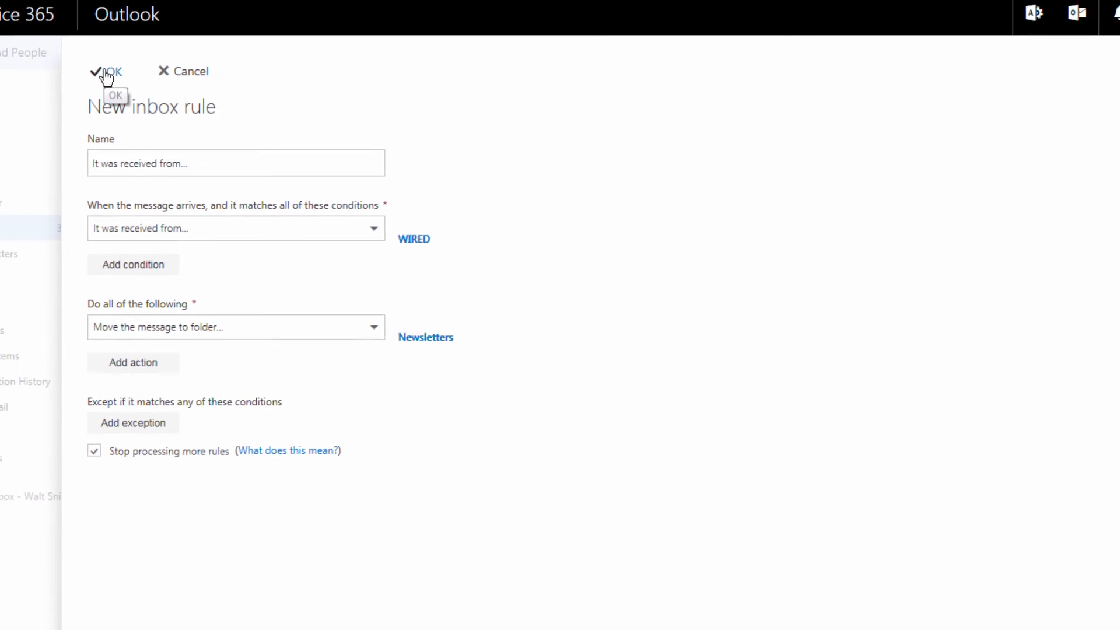
# - Save the WIRED-to-Newsletters rule and return to the inbox
pyautogui.click(113, 71)
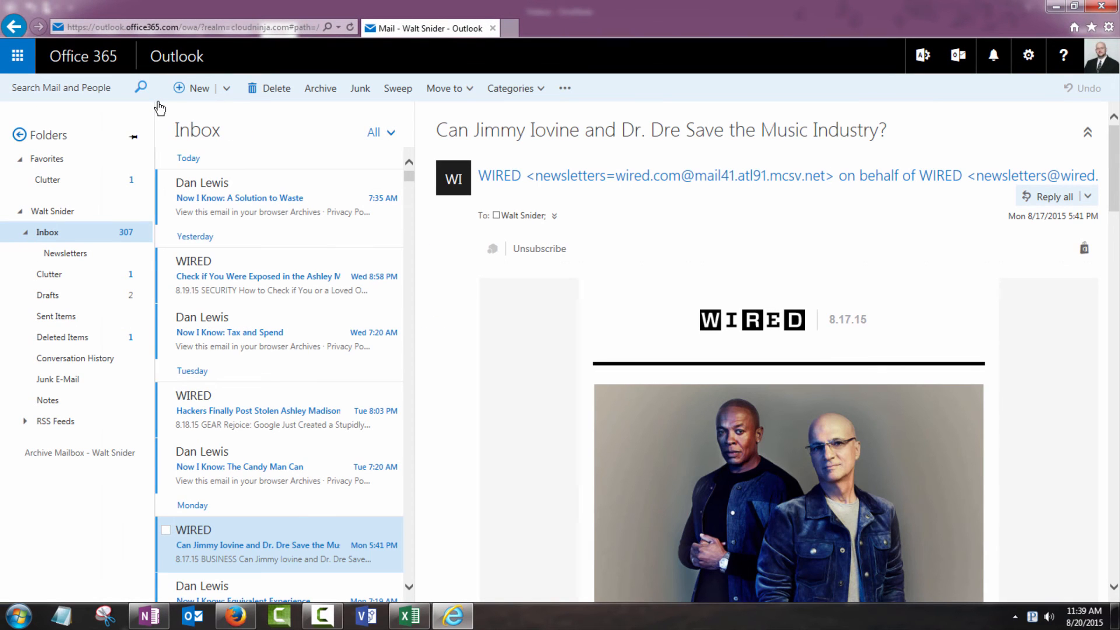